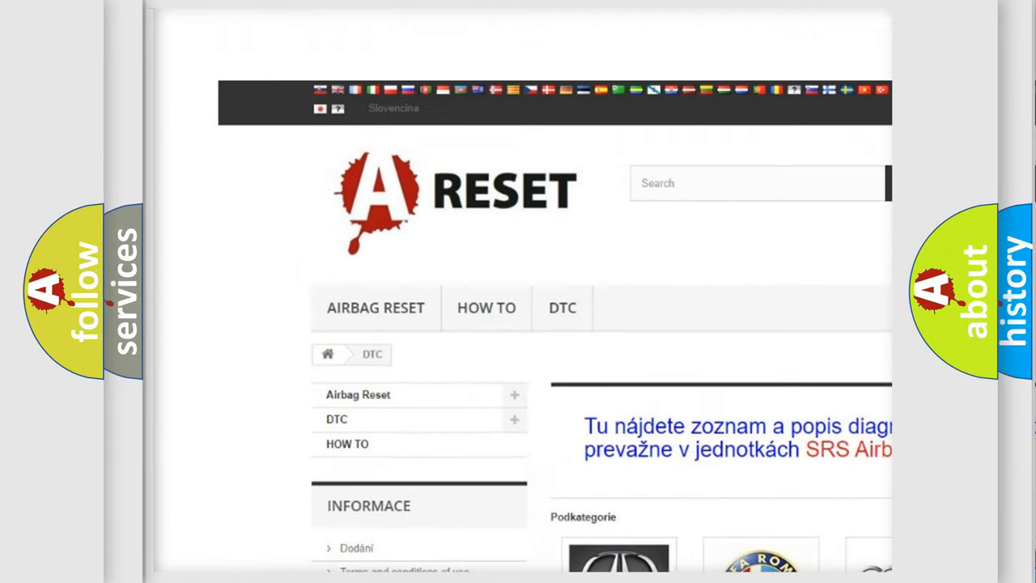
- Open the Alfa Romeo DTC code list and scroll through its diagnostic code subcategories
scroll("down", 3)
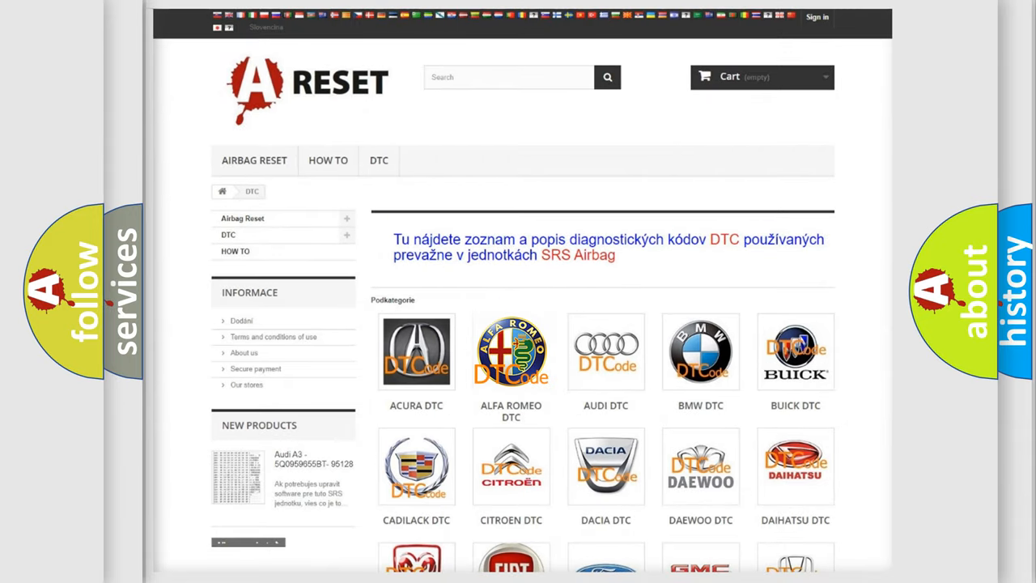
left_click(511, 352)
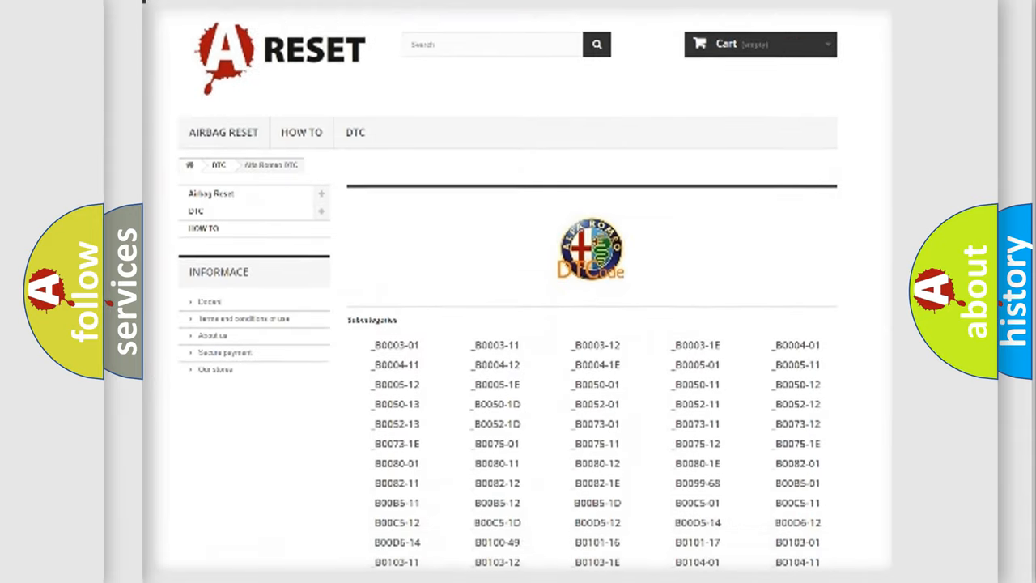
scroll("down", 3)
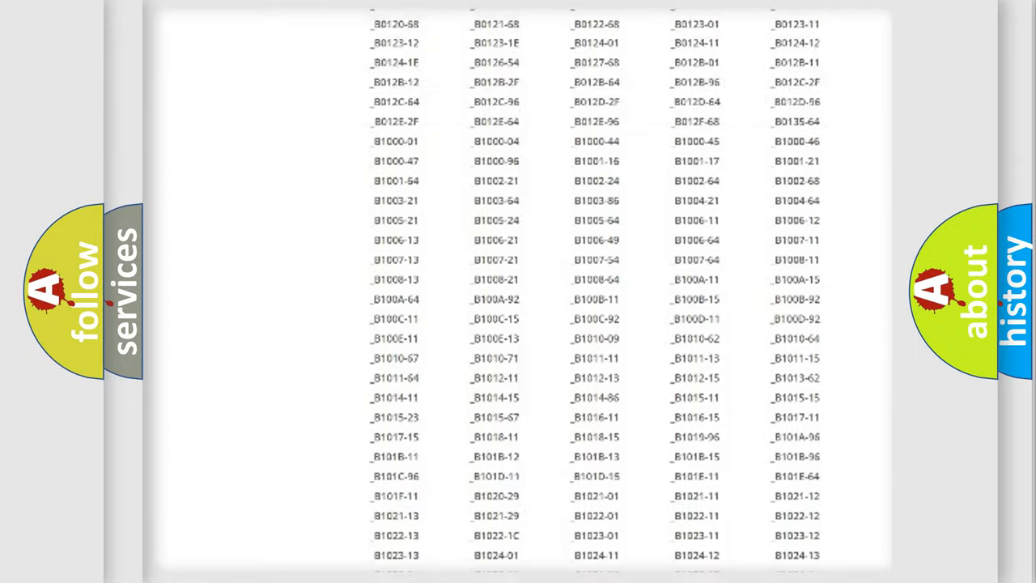
scroll("up", 3)
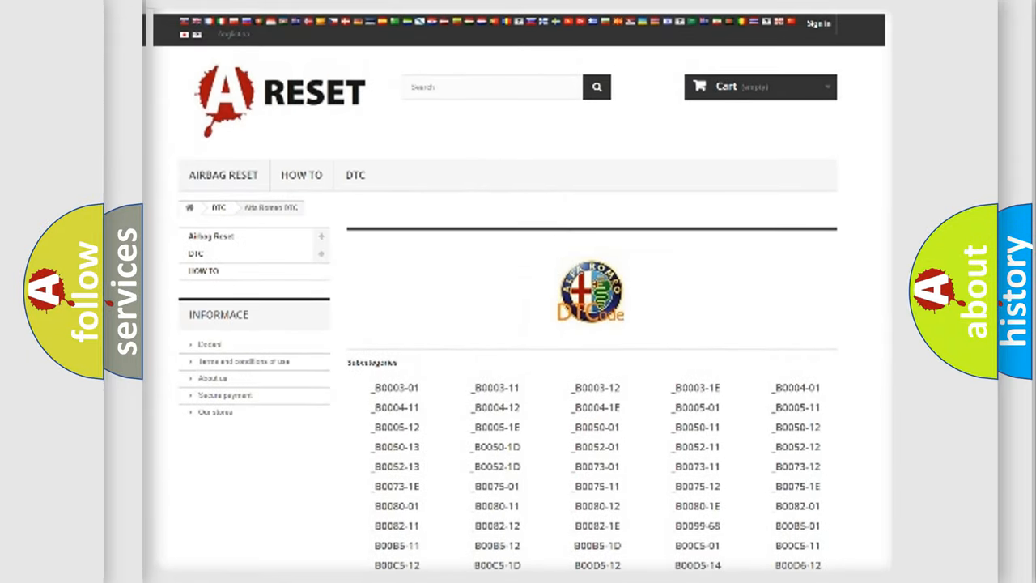